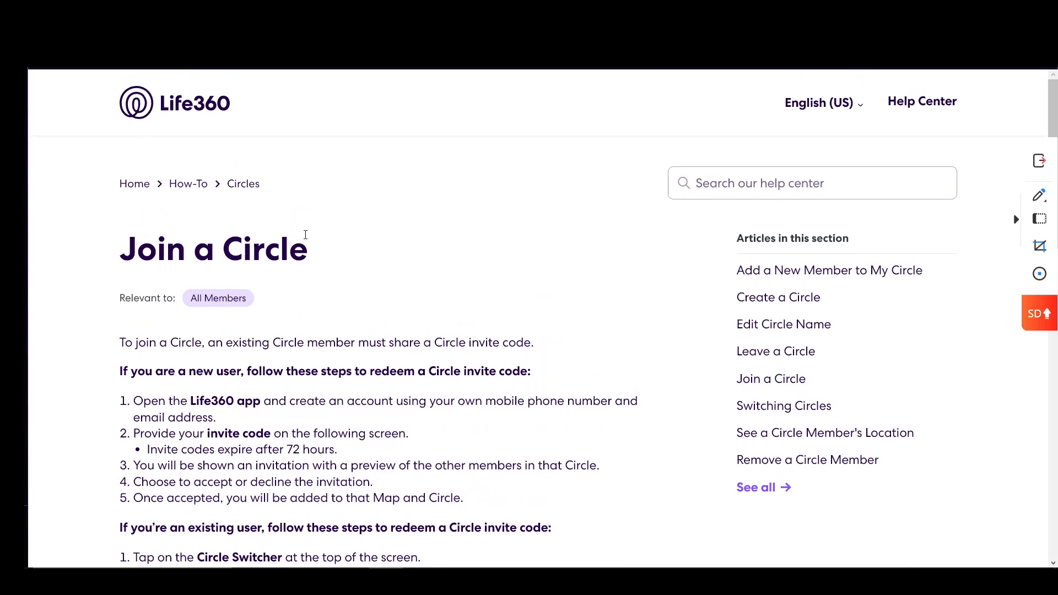
pyautogui.moveTo(305, 235)
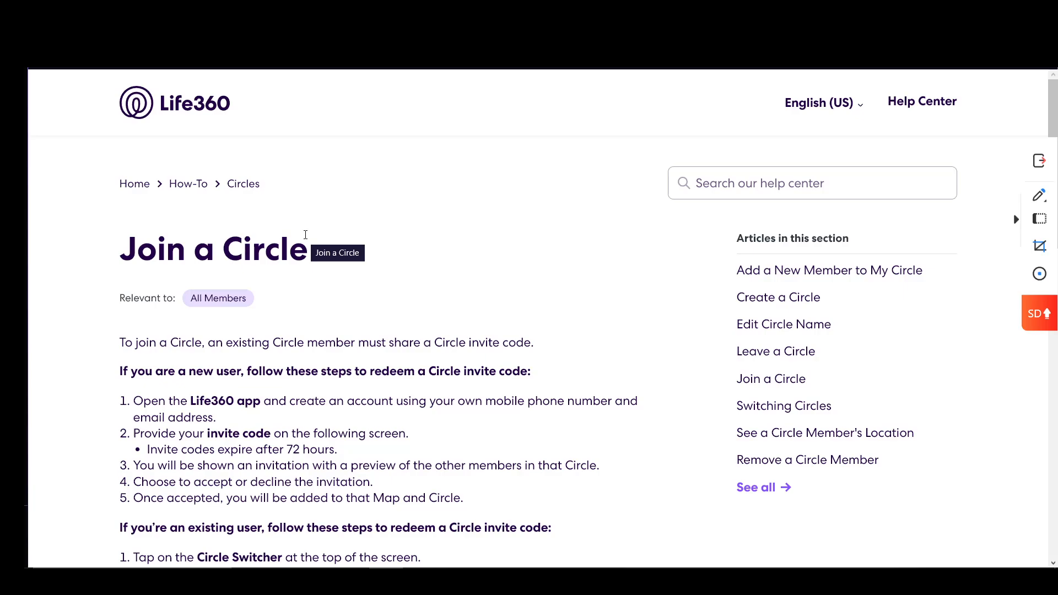
pyautogui.scroll(-3)
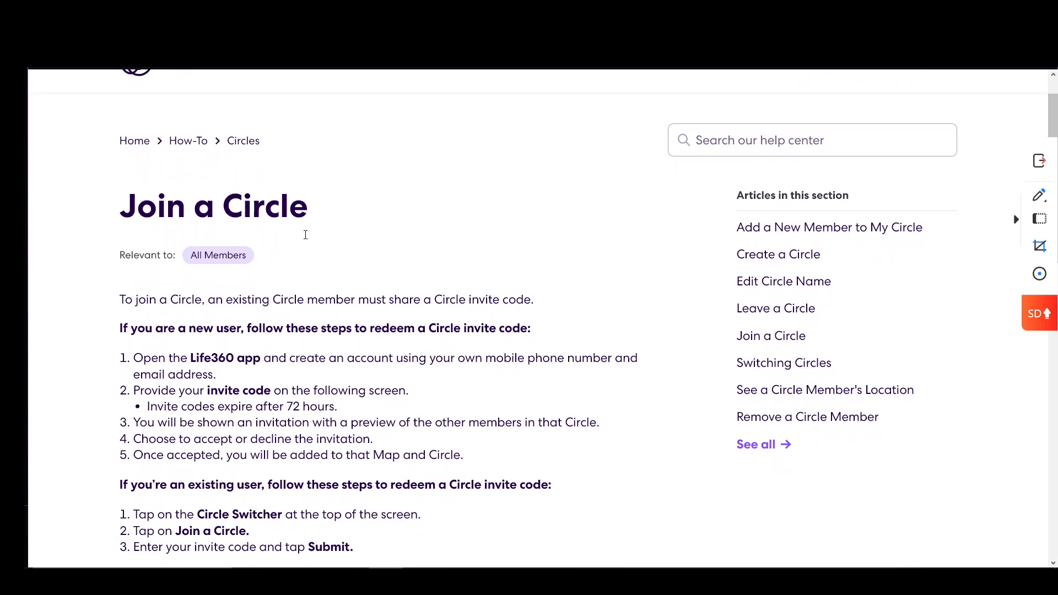
pyautogui.scroll(-3)
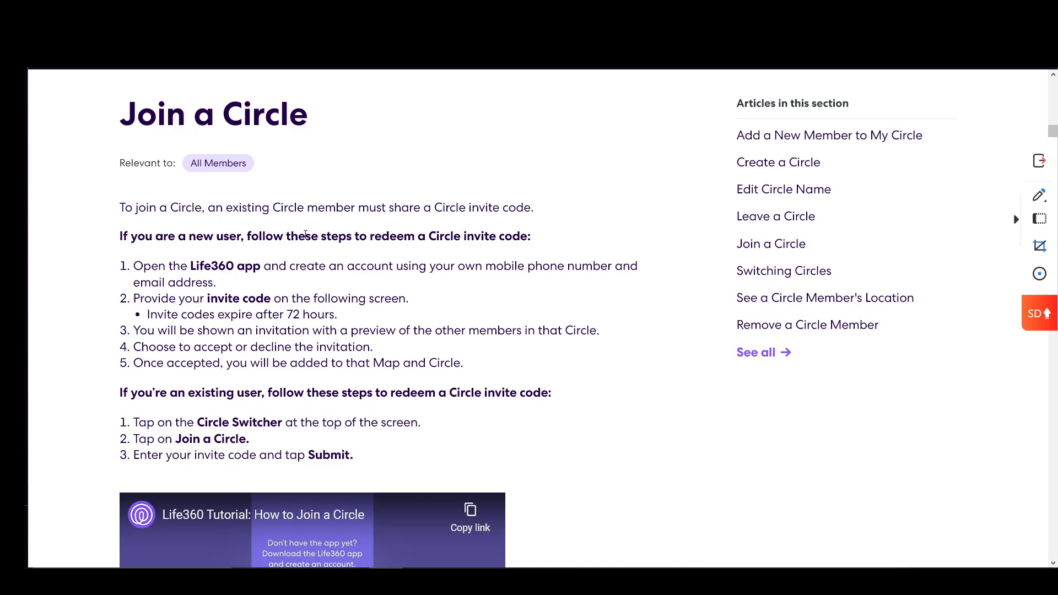
pyautogui.scroll(-3)
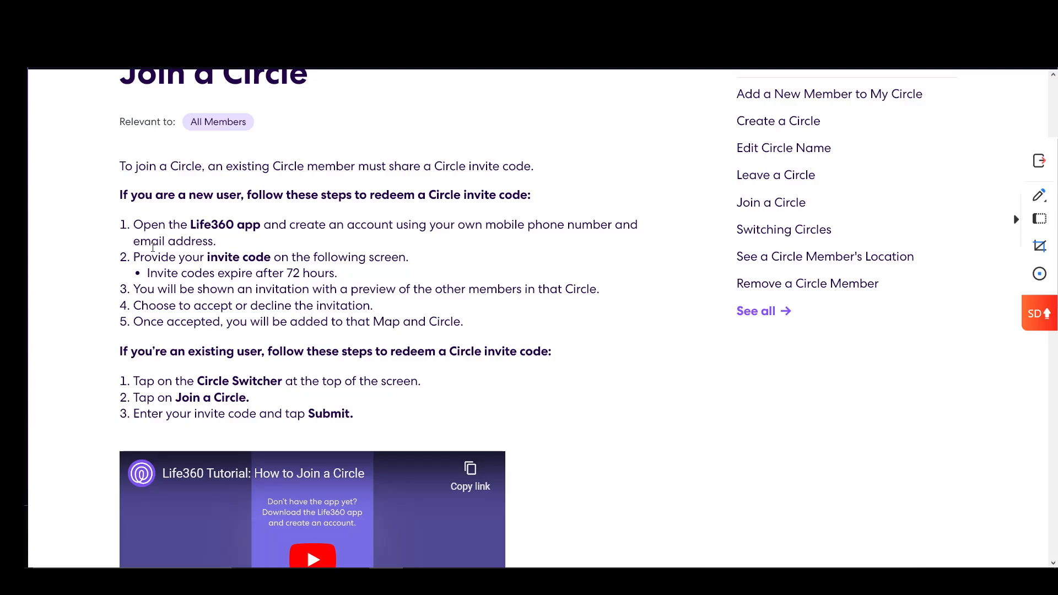
pyautogui.scroll(-3)
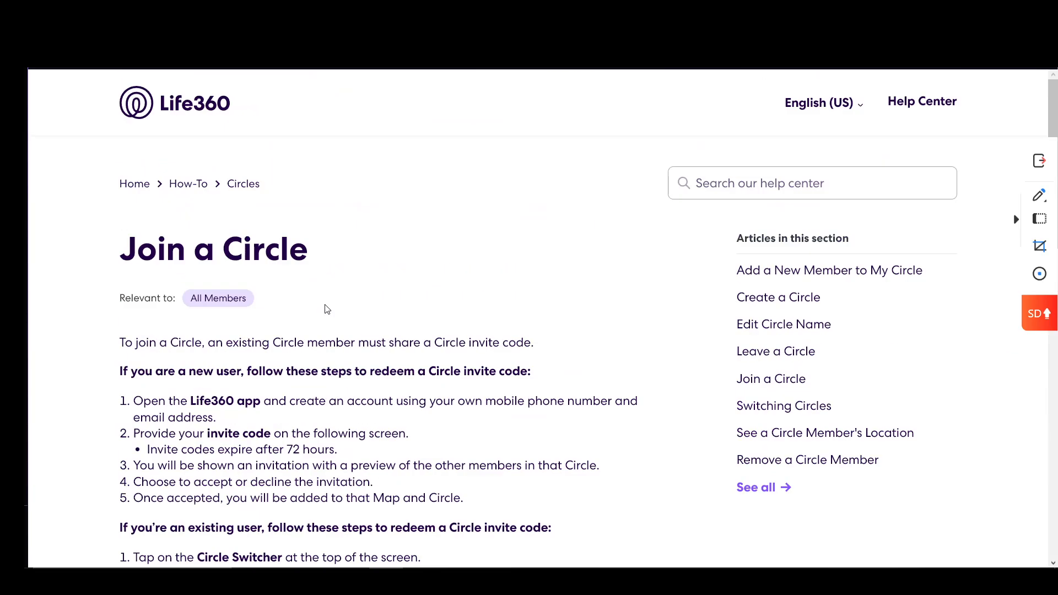
pyautogui.scroll(-3)
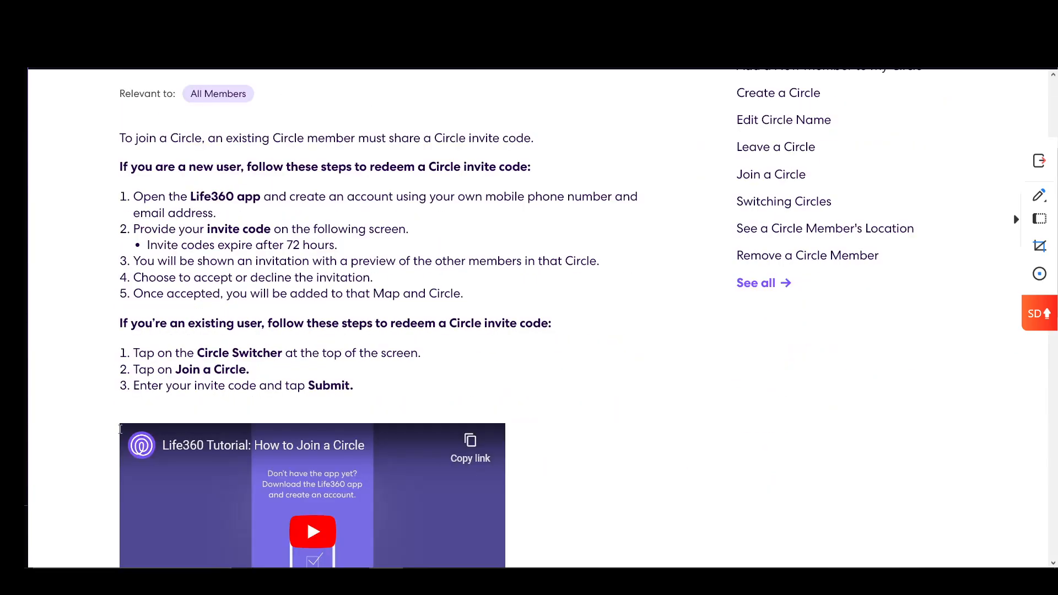